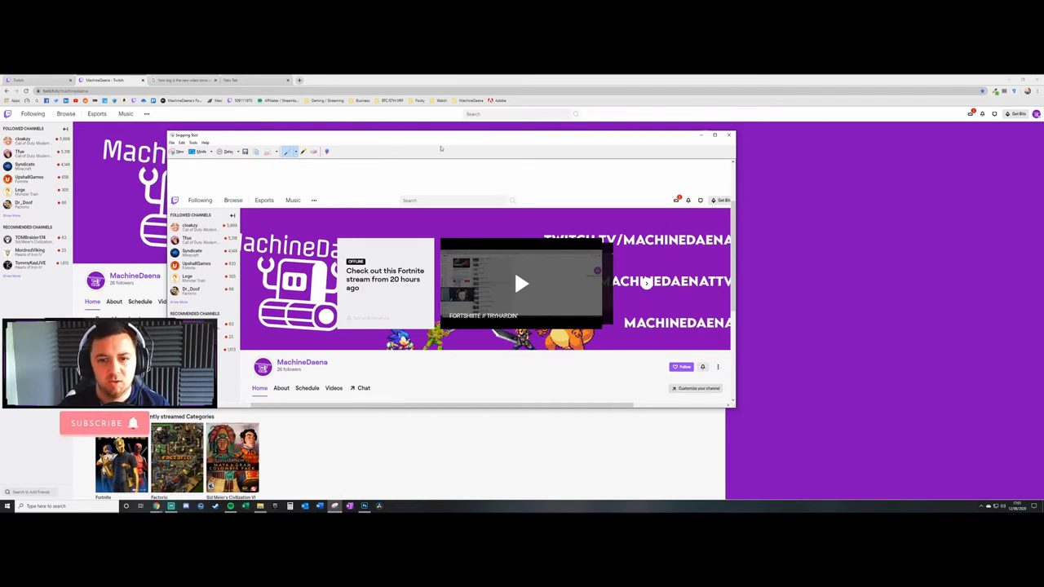
- Snip the Twitch channel page showing the current purple banner
{"action": "left_click_drag", "start_coordinate": [440, 149], "coordinate": [408, 122]}
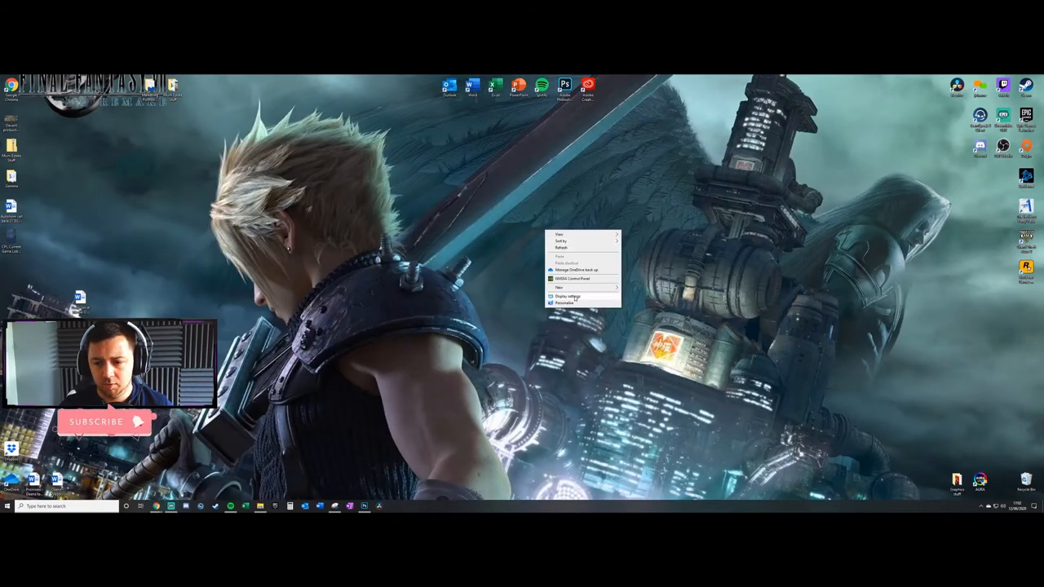
- Open Display settings and scroll down to confirm the 1920 × 1080 display resolution
{"action": "left_click", "coordinate": [565, 297]}
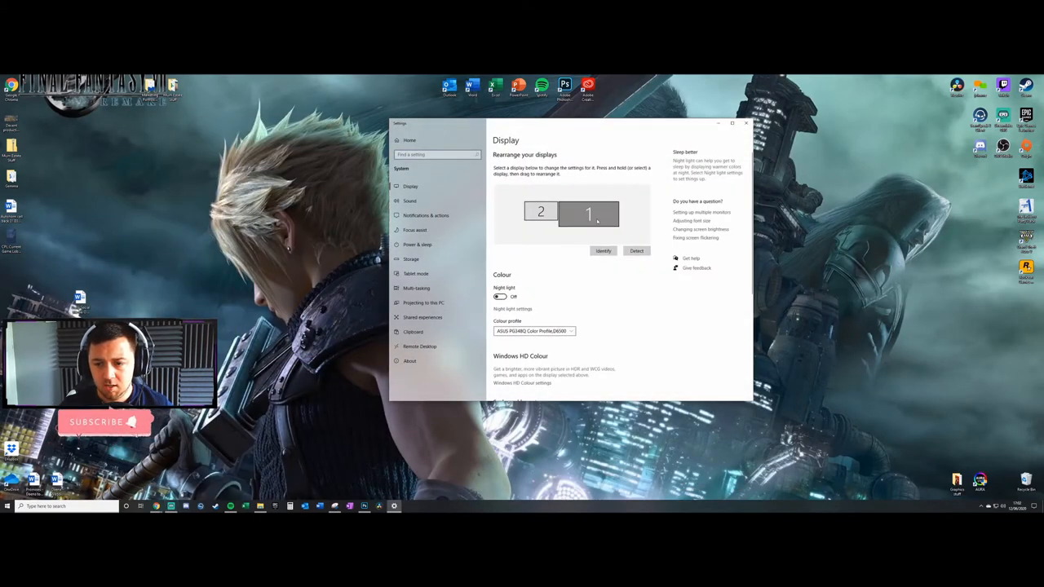
{"action": "scroll", "scroll_direction": "down", "scroll_amount": 3}
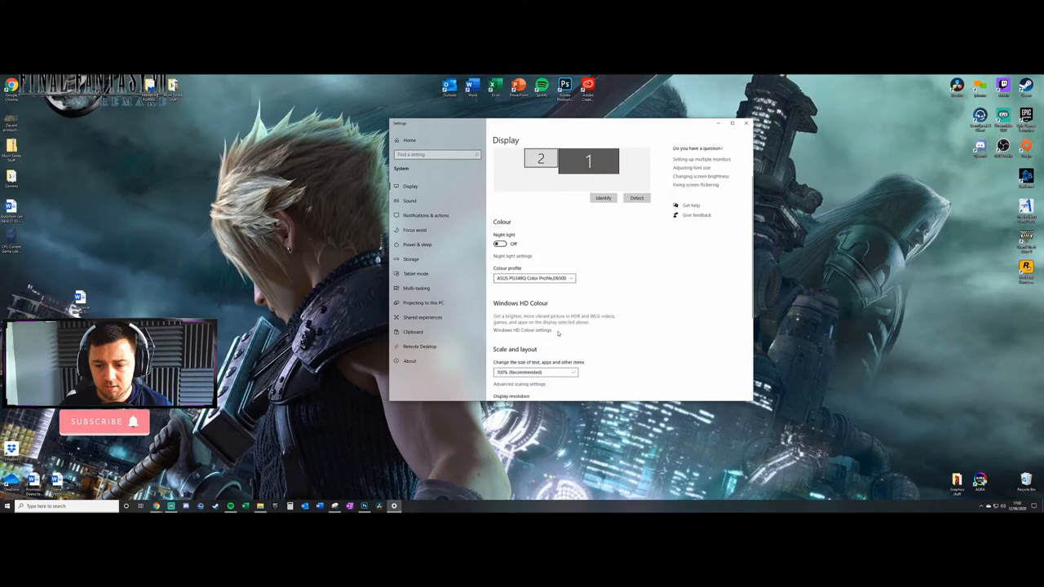
{"action": "scroll", "scroll_direction": "down", "scroll_amount": 3}
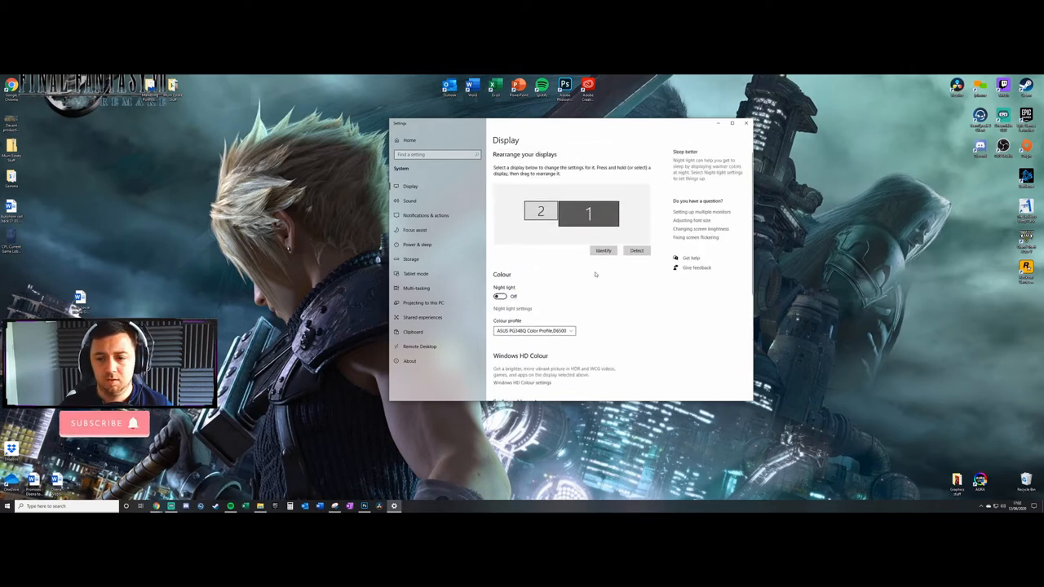
{"action": "scroll", "scroll_direction": "down", "scroll_amount": 3}
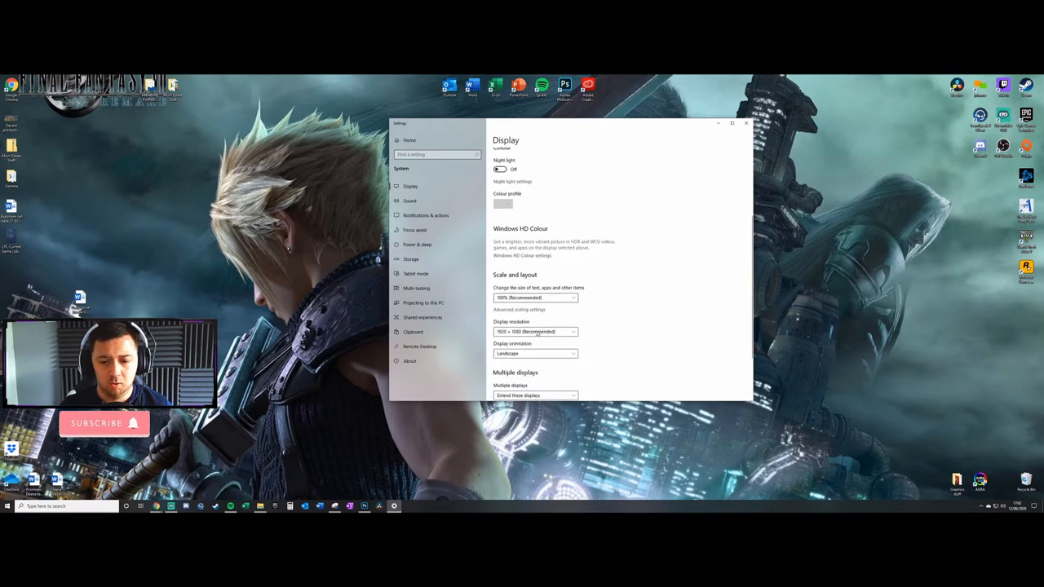
{"action": "scroll", "scroll_direction": "down", "scroll_amount": 3}
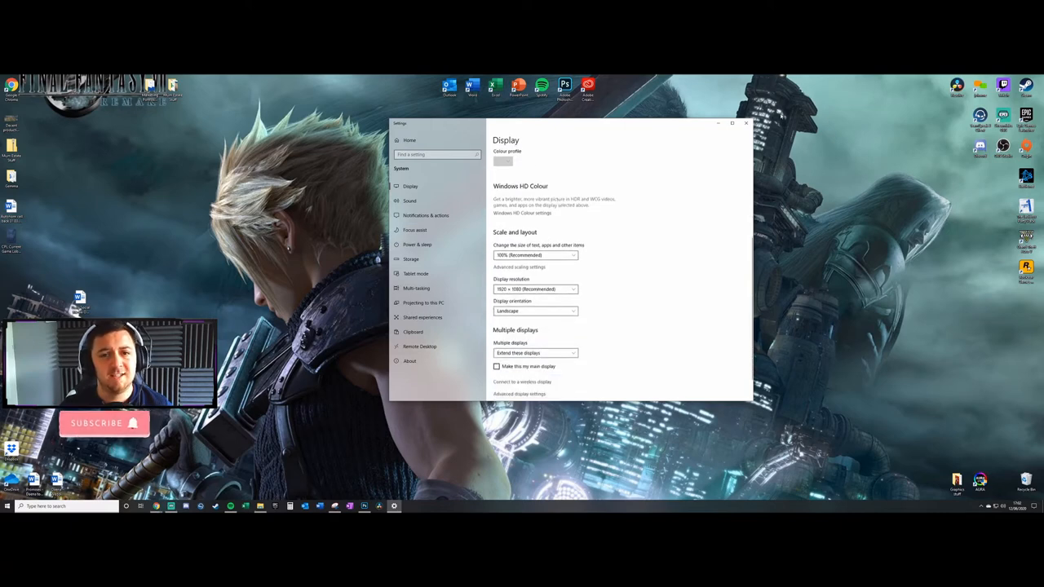
{"action": "left_click", "coordinate": [744, 123]}
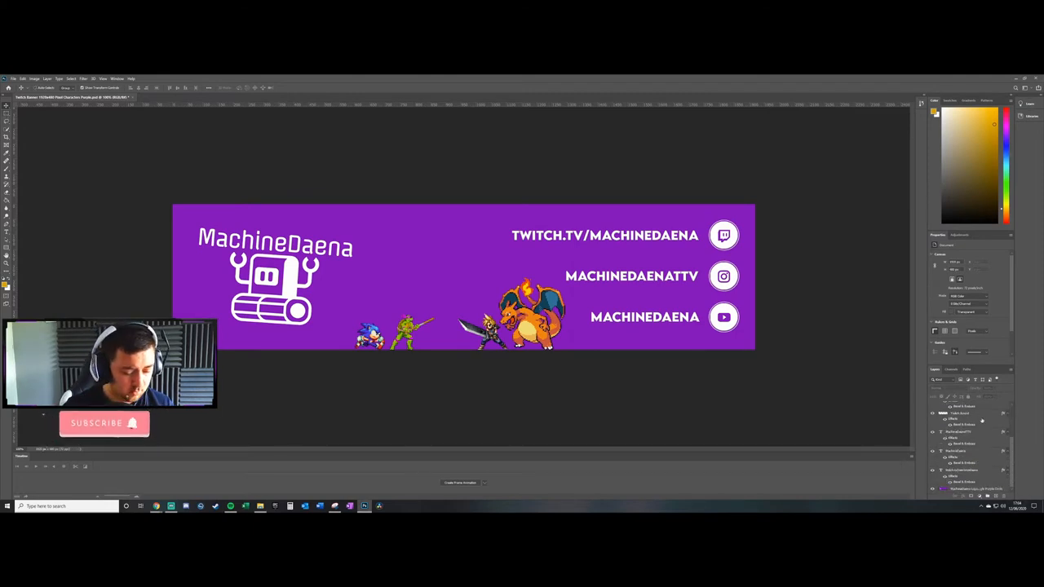
- Bring up the New Layer dialog over the purple banner design with Ctrl+Shift+N
{"action": "key", "text": "ctrl+shift+n"}
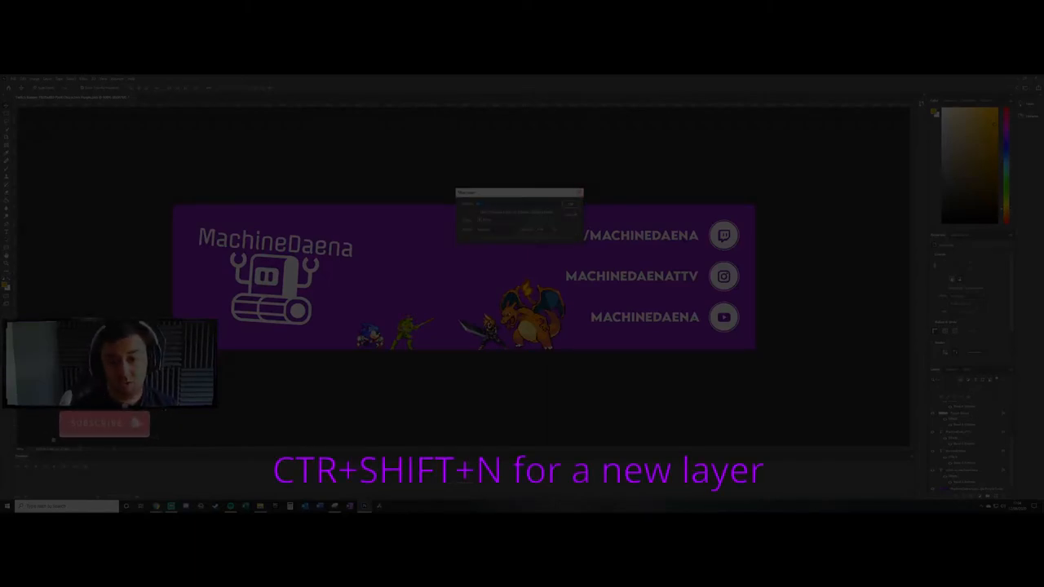
- Create the new layer named DeadZone for marking the video area
{"action": "key", "text": "ctrl+shift+n"}
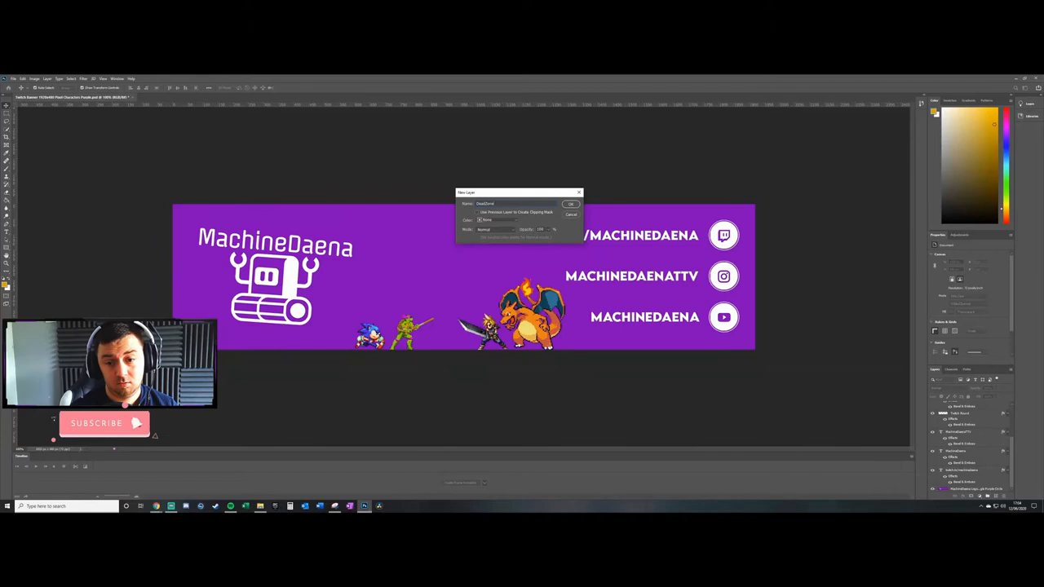
{"action": "left_click", "coordinate": [569, 203]}
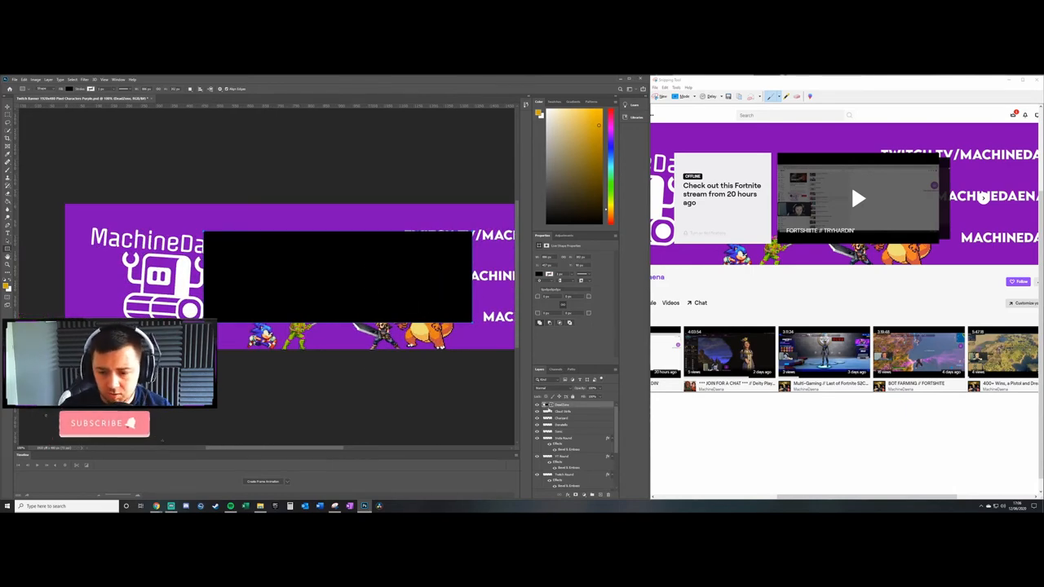
- Capture the channel page's offline video overlay, then return to the banner document
{"action": "right_click", "coordinate": [555, 405]}
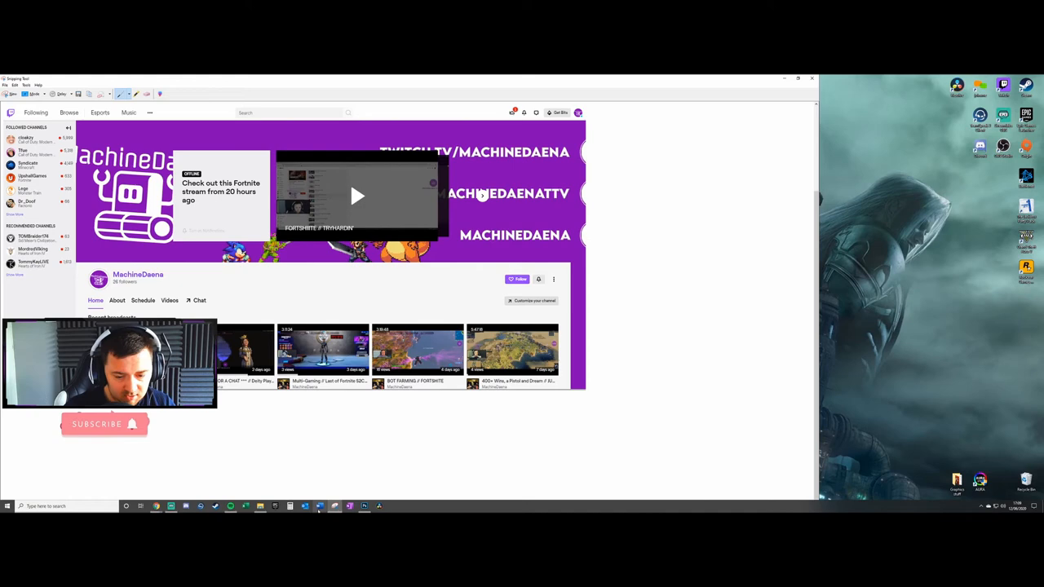
{"action": "left_click", "coordinate": [318, 507]}
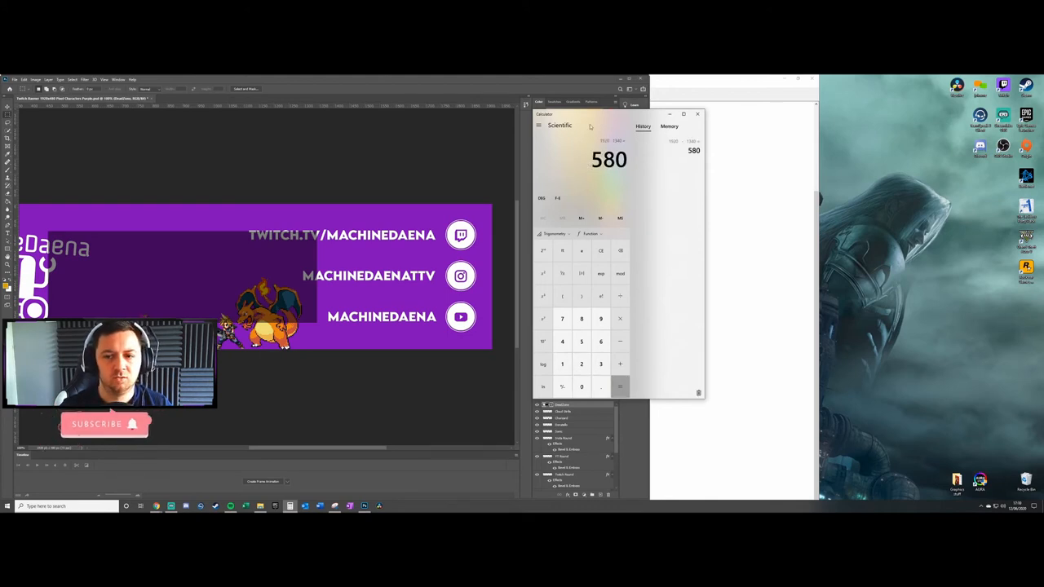
- Close Calculator after getting the 580-pixel dead zone width (1920 − 1340)
{"action": "left_click", "coordinate": [699, 114]}
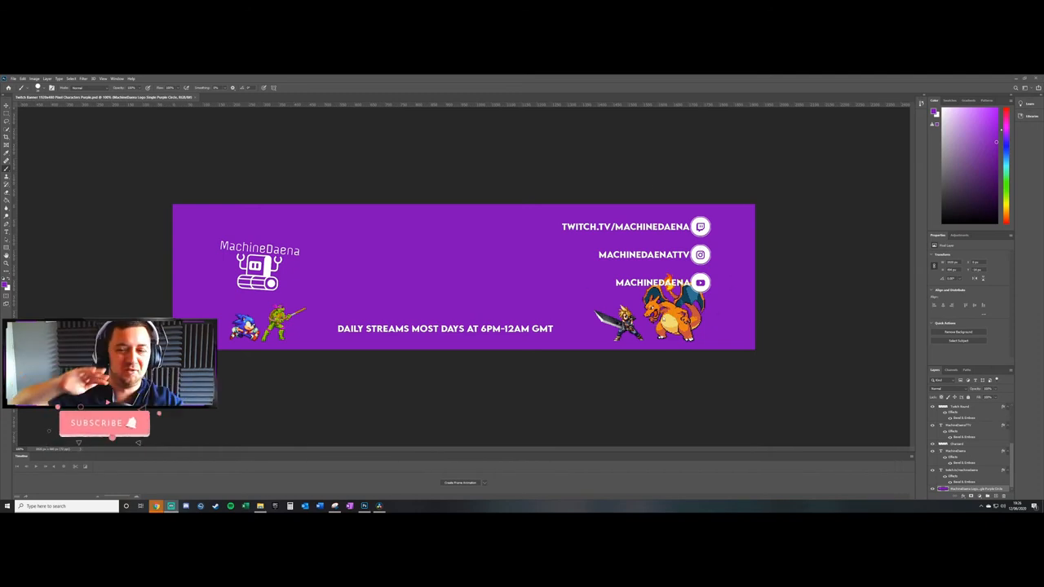
{"action": "mouse_move", "coordinate": [586, 245]}
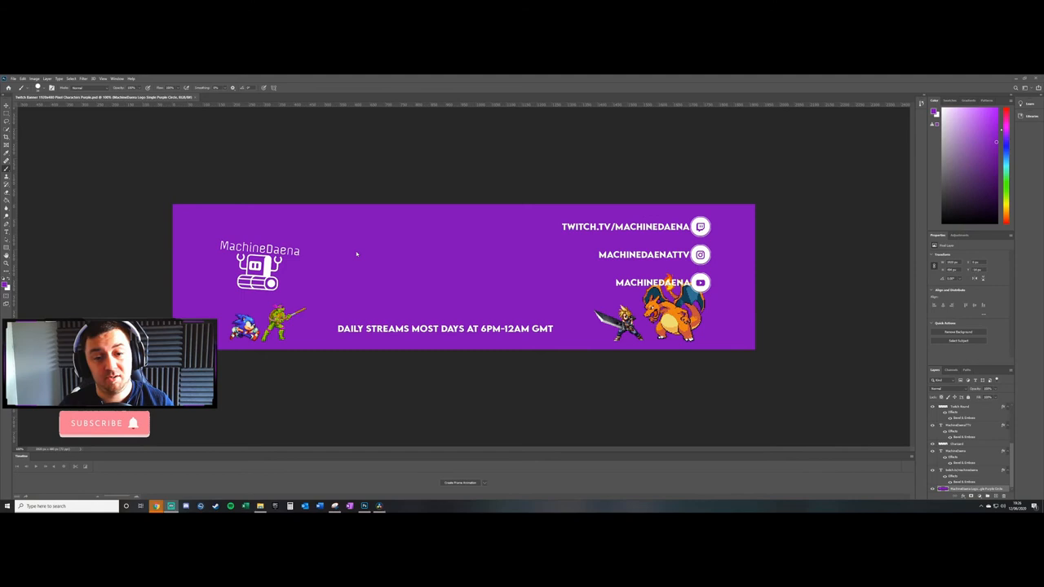
{"action": "mouse_move", "coordinate": [438, 197]}
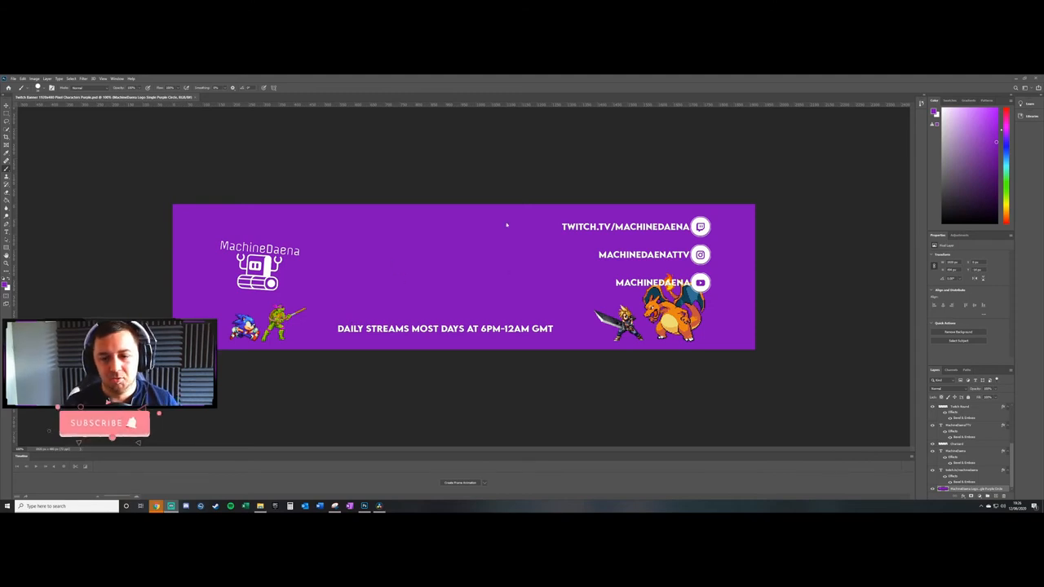
{"action": "mouse_move", "coordinate": [409, 305]}
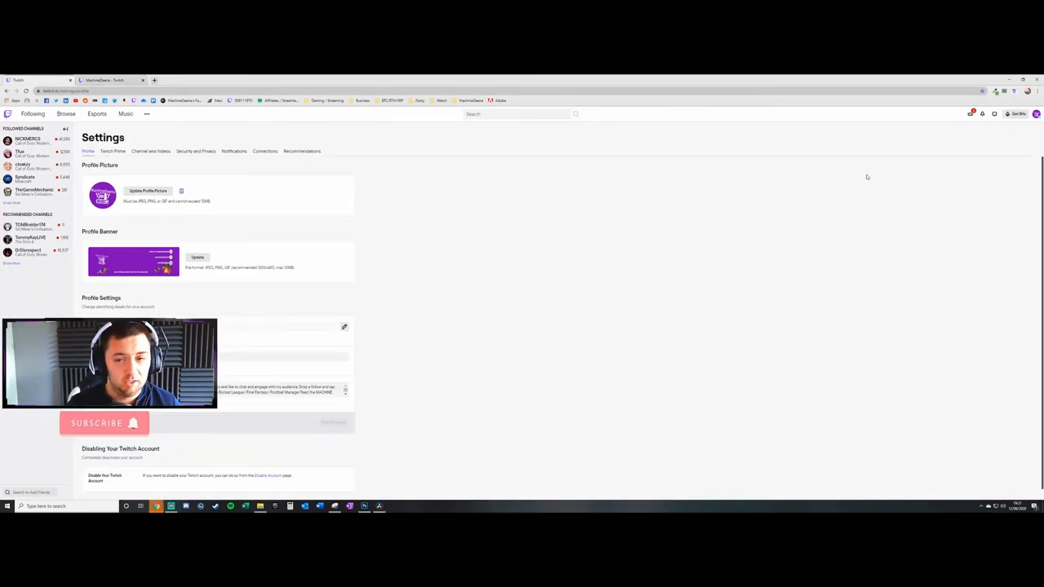
- Bring up the Twitch profile settings page with its Profile Banner section
{"action": "left_click", "coordinate": [1038, 114]}
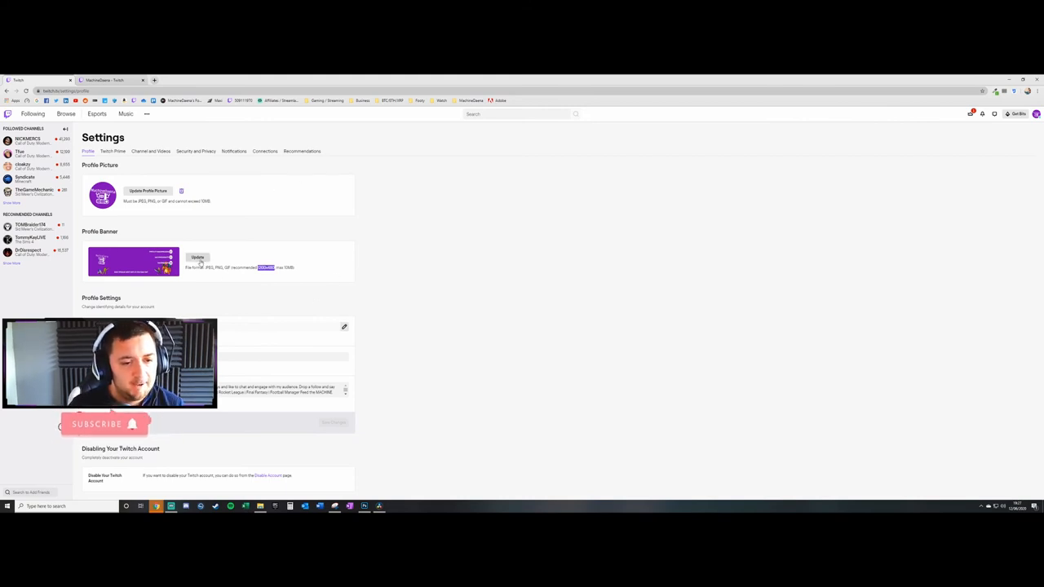
- Upload the exported PNG as the new Profile Banner and view the channel page
{"action": "left_click", "coordinate": [197, 258]}
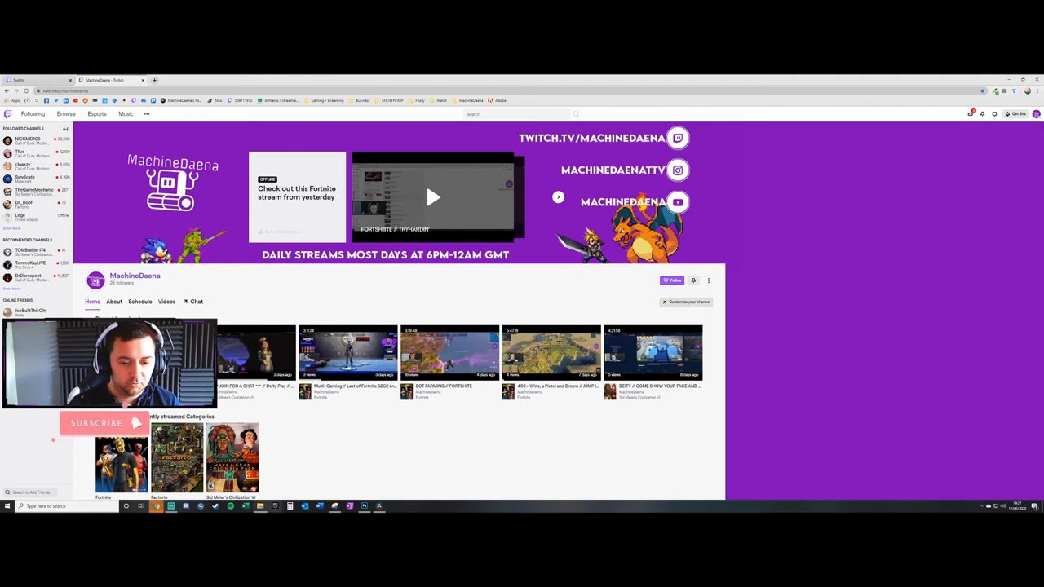
{"action": "left_click", "coordinate": [167, 507]}
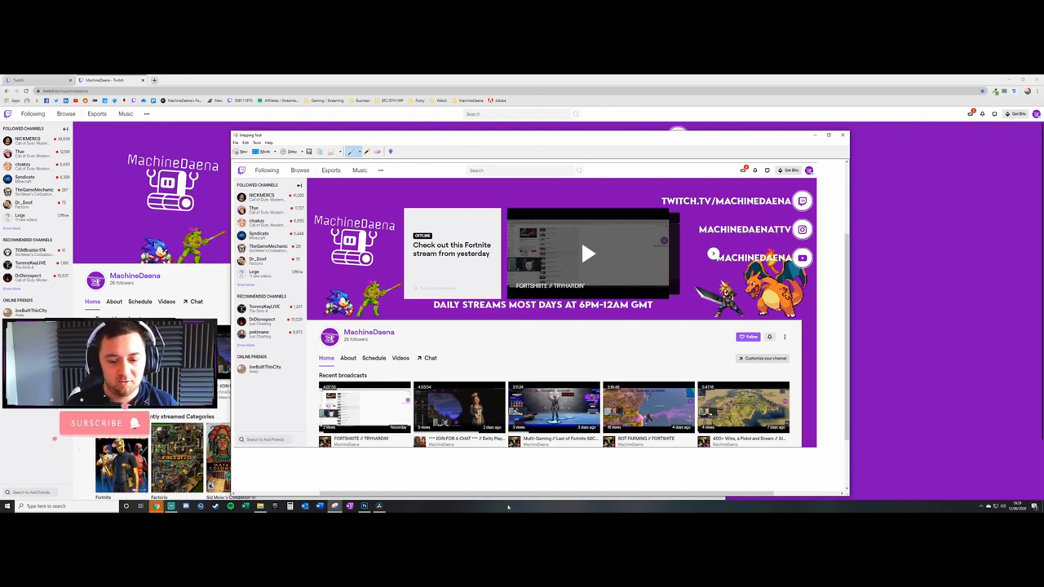
- Switch back to the banner design in Photoshop after checking the live banner
{"action": "left_click", "coordinate": [169, 506]}
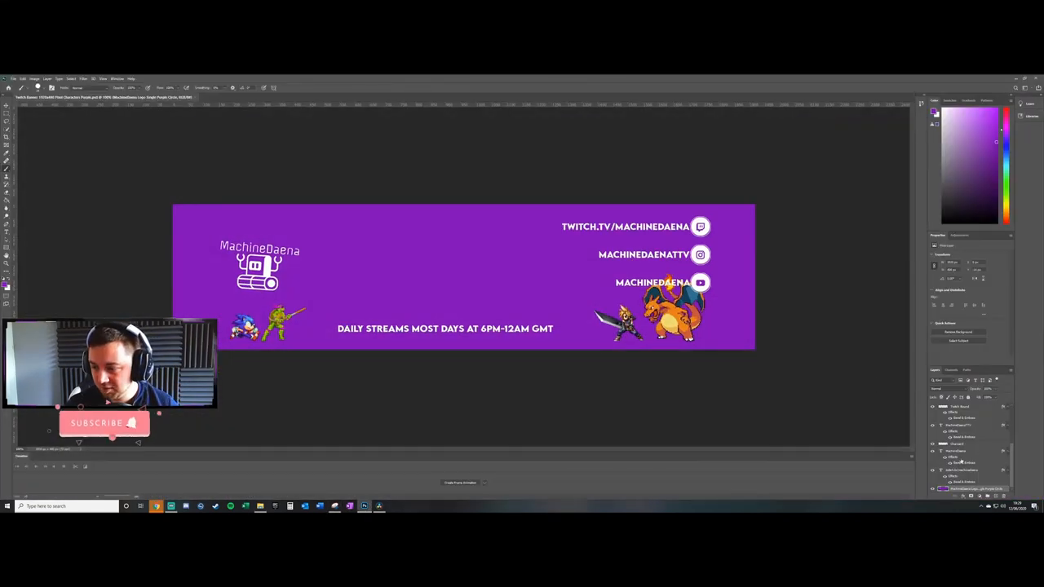